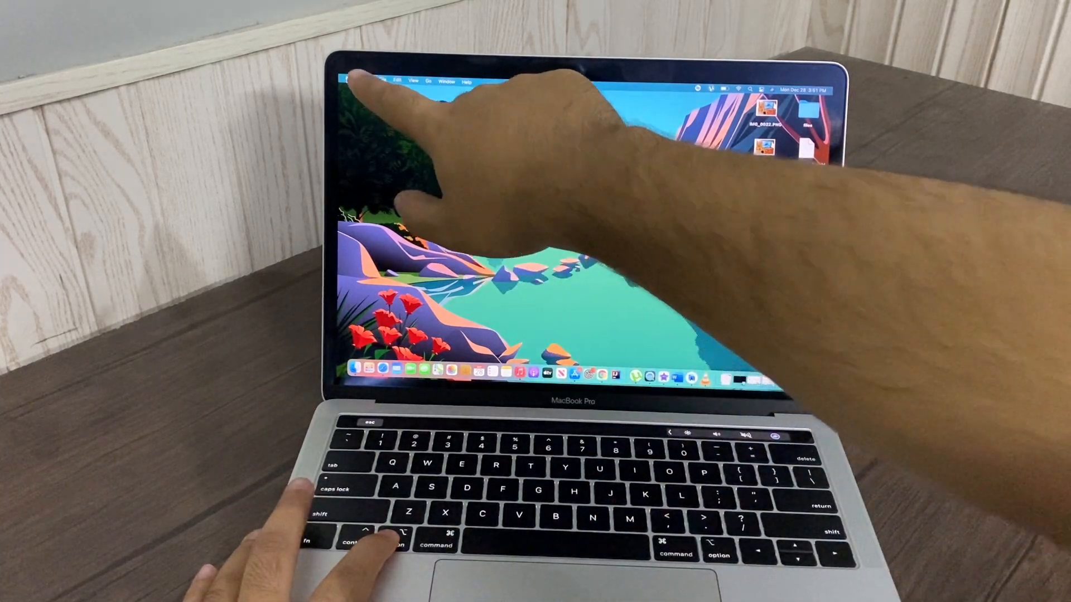
# Launch System Information from the Apple menu to show the MacBook Pro Hardware Overview.
pyautogui.click(348, 83)
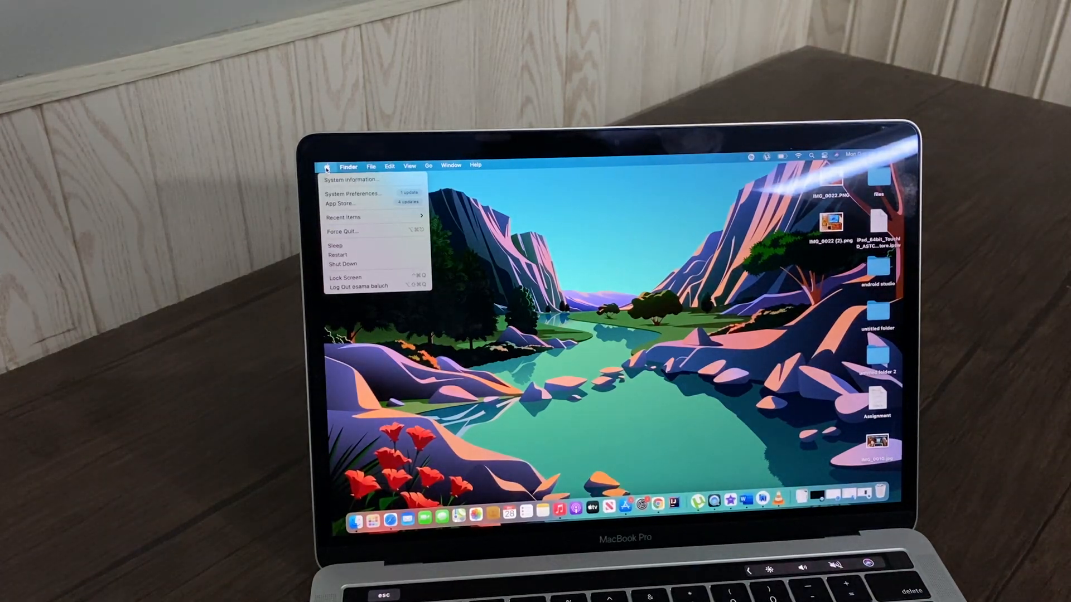
pyautogui.click(326, 167)
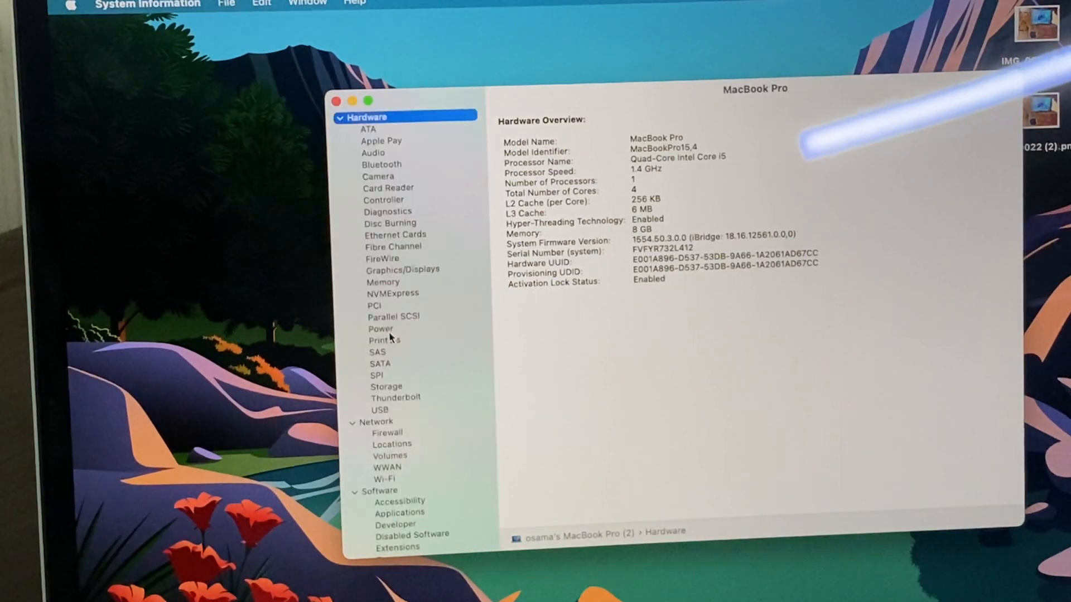
# Select Hardware > Power to show battery cycle count 72 and Normal condition.
pyautogui.click(380, 329)
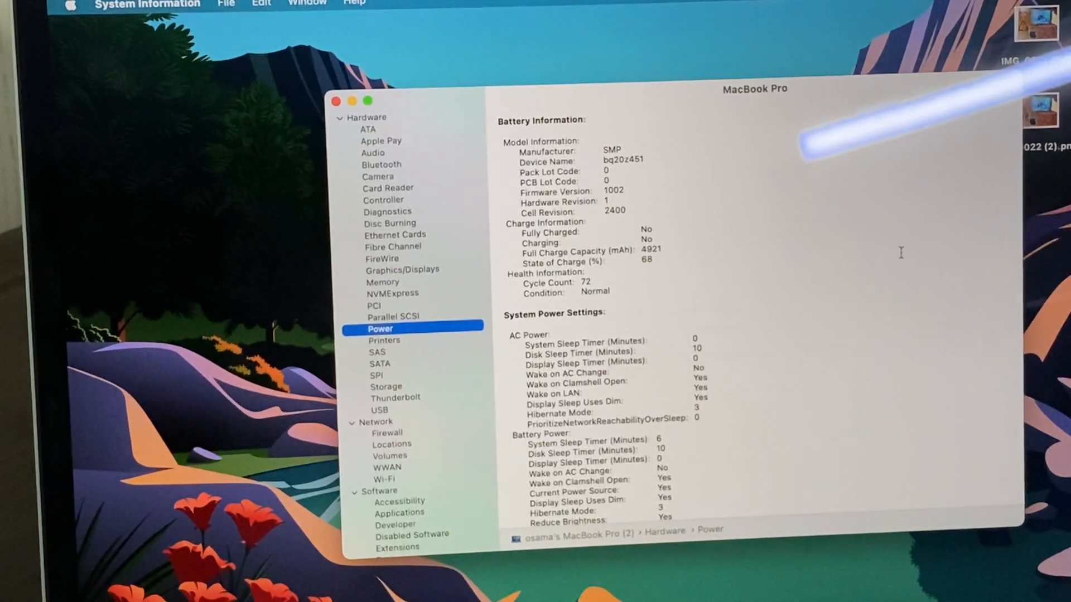